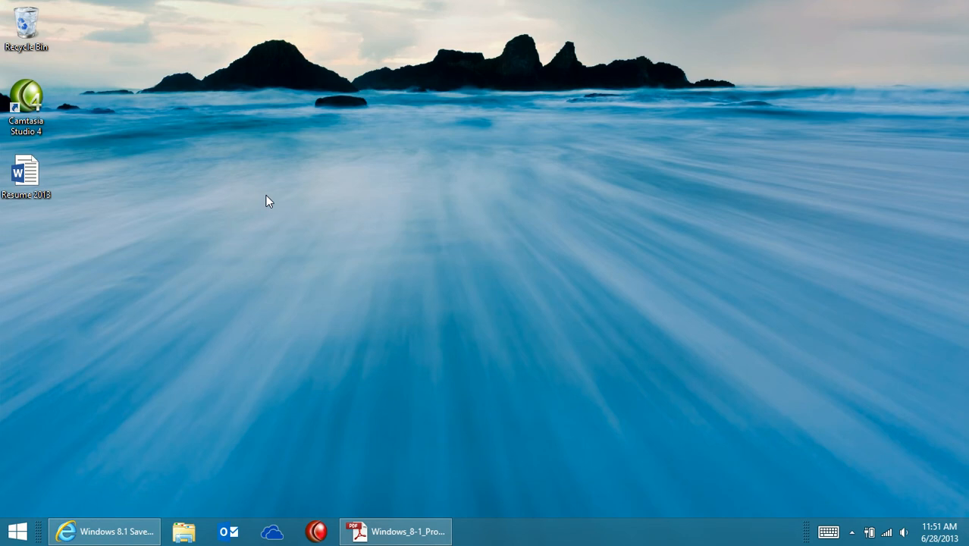
{"action": "mouse_move", "coordinate": [203, 306]}
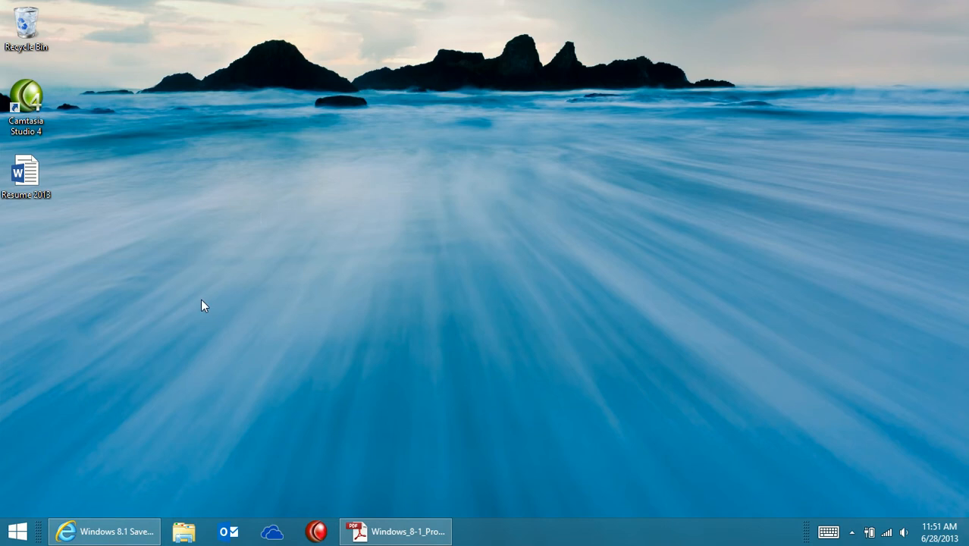
{"action": "mouse_move", "coordinate": [84, 467]}
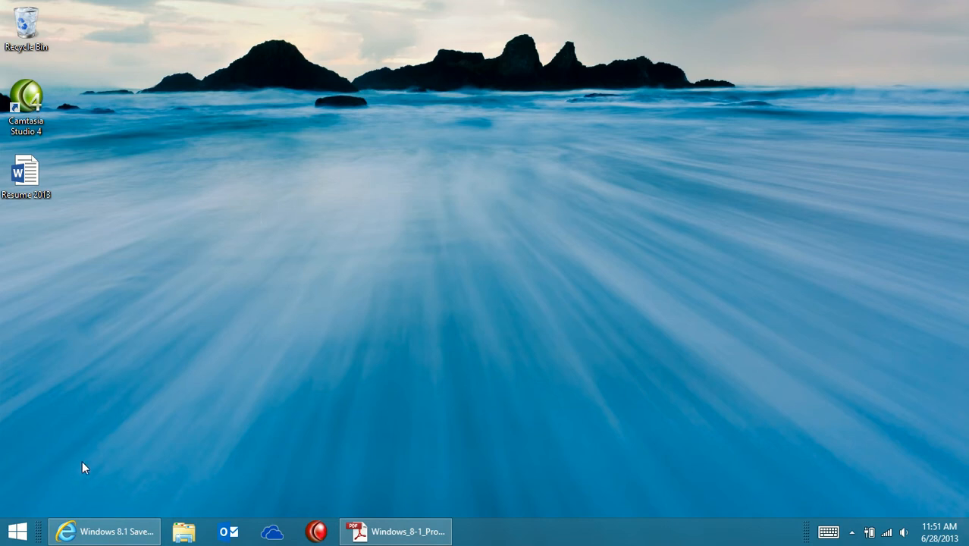
Bring up the Start screen from the desktop taskbar.
{"action": "left_click", "coordinate": [17, 530]}
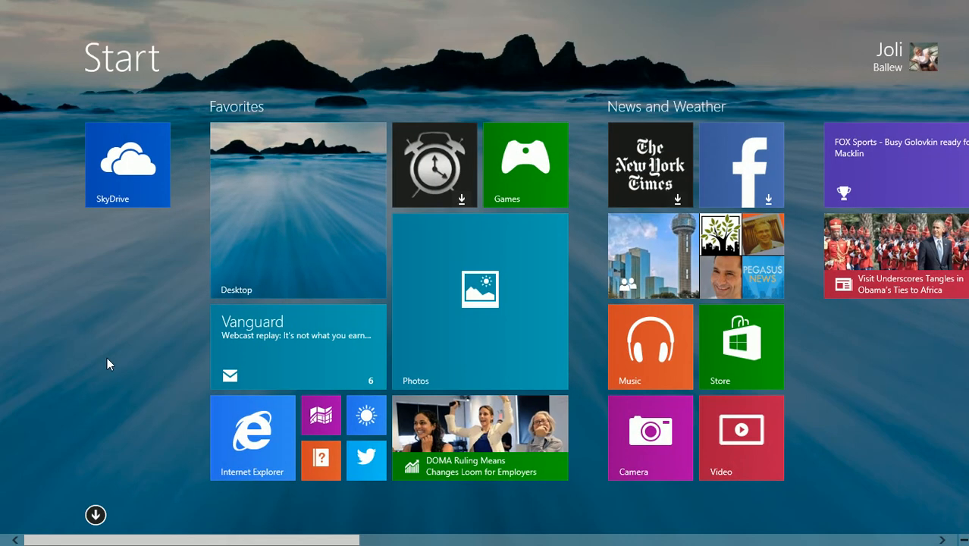
{"action": "mouse_move", "coordinate": [111, 370]}
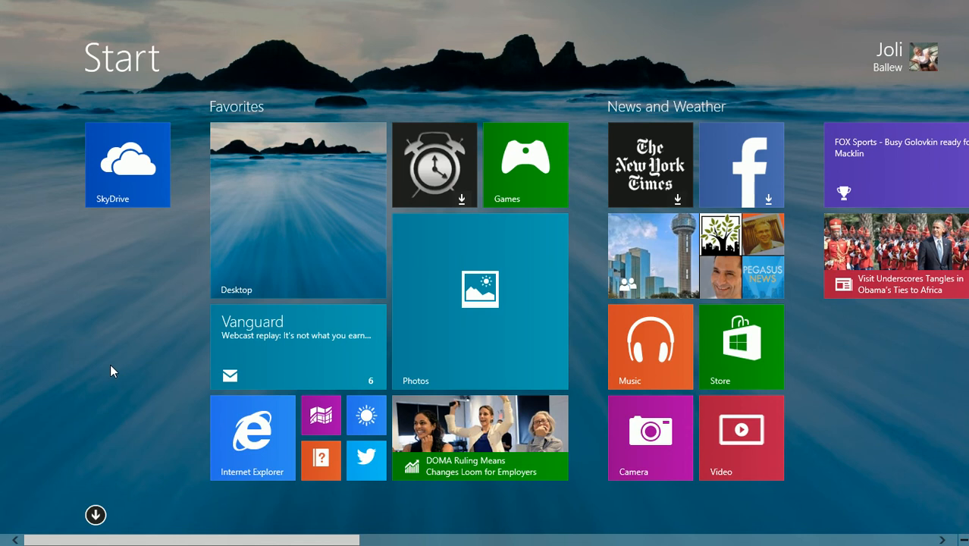
Launch the SkyDrive app from its Start screen tile.
{"action": "left_click", "coordinate": [127, 164]}
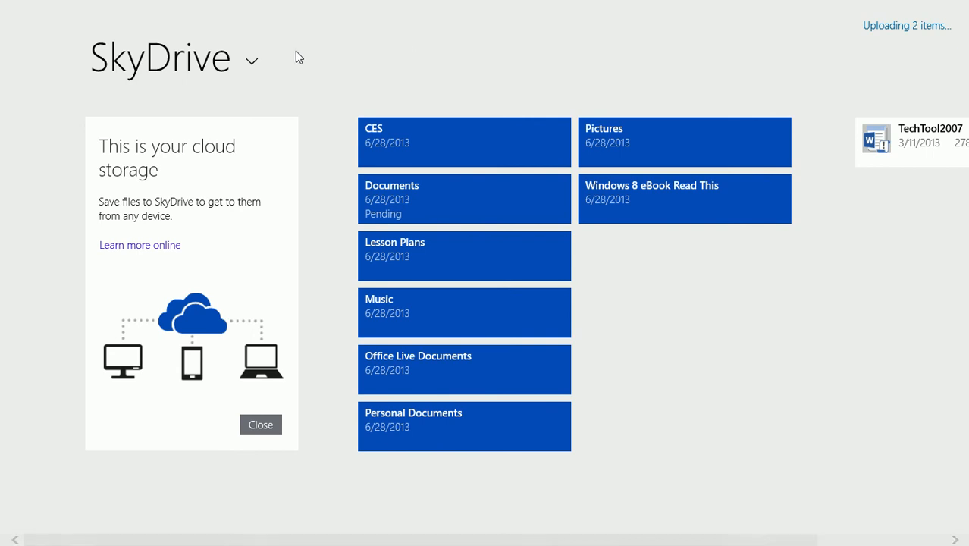
{"action": "mouse_move", "coordinate": [501, 47]}
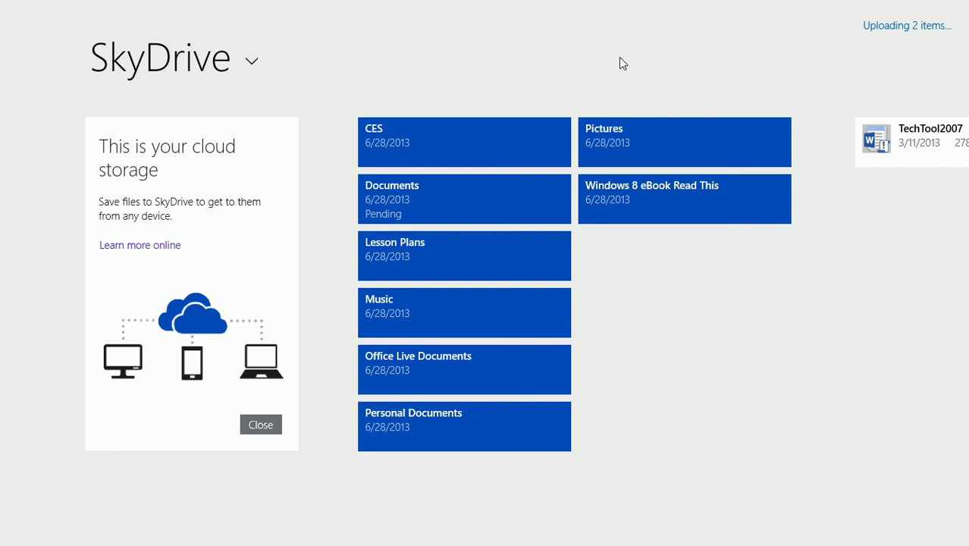
{"action": "mouse_move", "coordinate": [447, 197]}
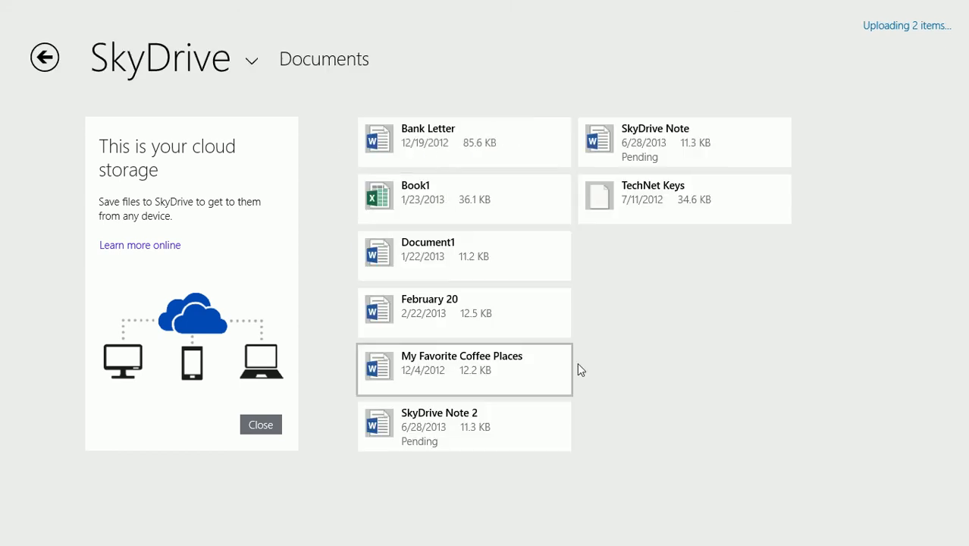
{"action": "mouse_move", "coordinate": [649, 294]}
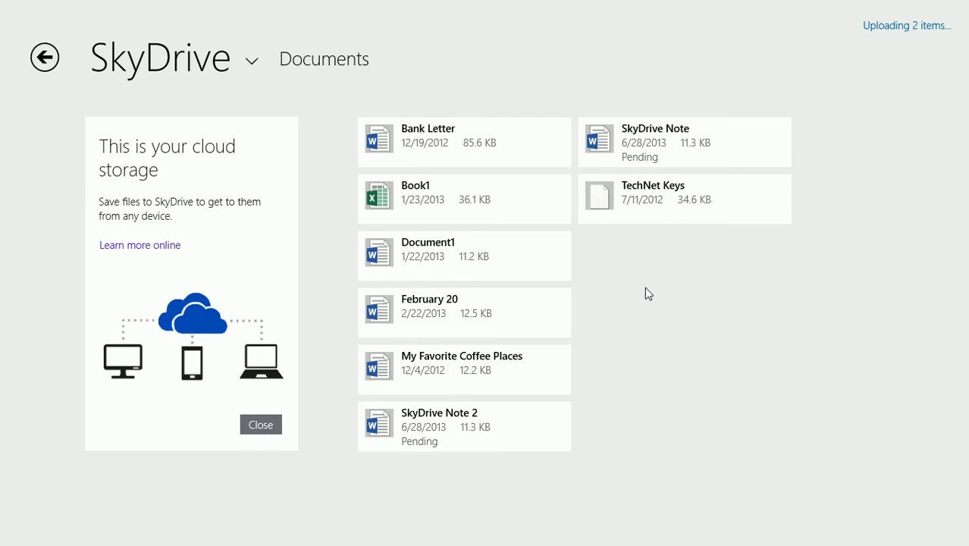
{"action": "mouse_move", "coordinate": [649, 280]}
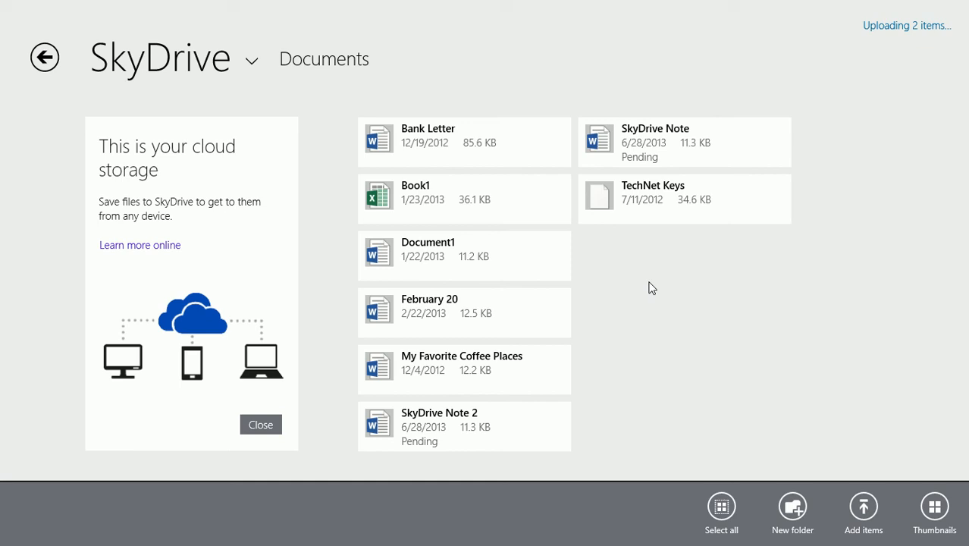
{"action": "mouse_move", "coordinate": [791, 506]}
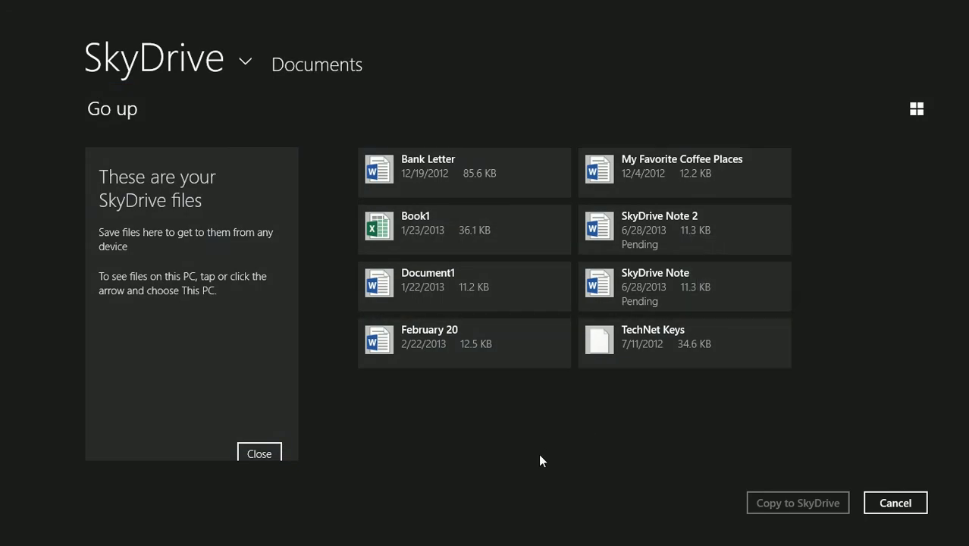
{"action": "mouse_move", "coordinate": [125, 146]}
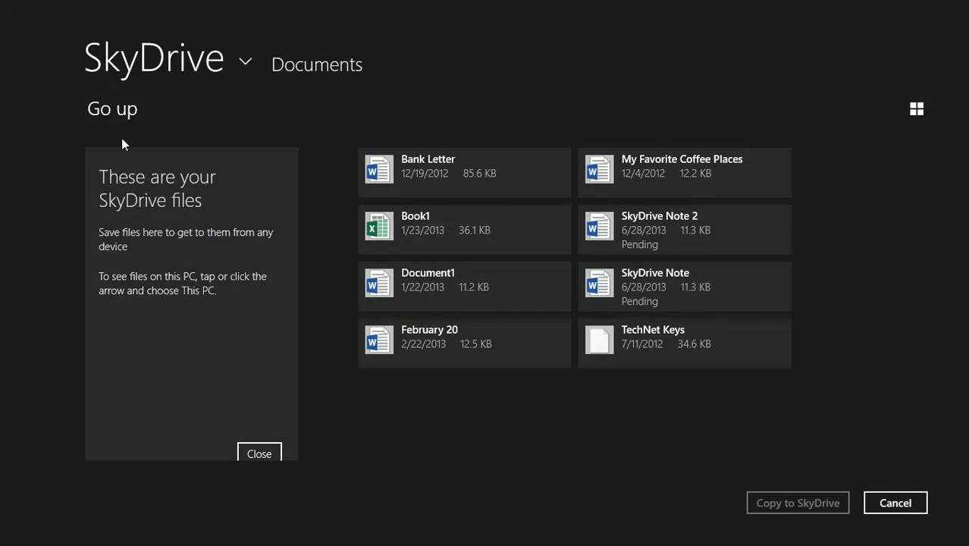
In the add-items picker, switch the browse location to This PC.
{"action": "left_click", "coordinate": [112, 109]}
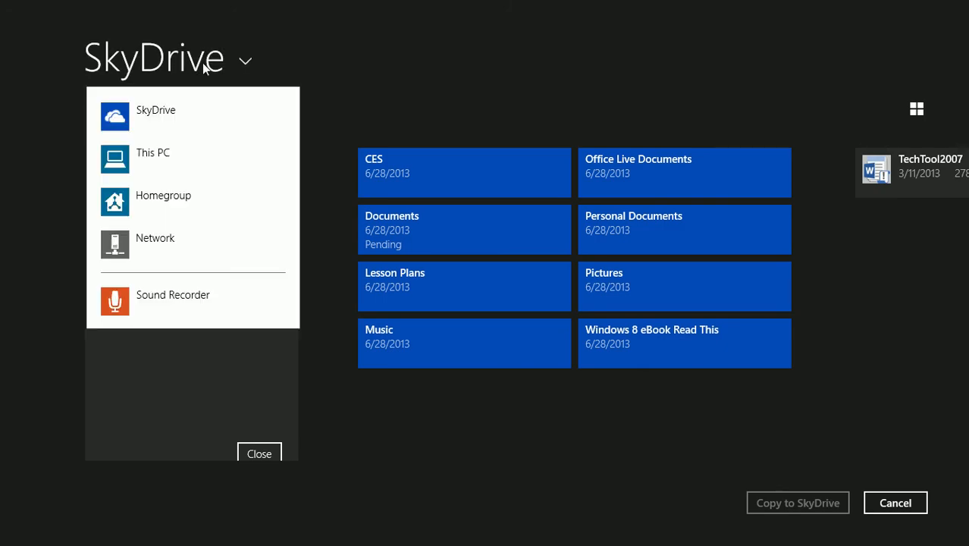
{"action": "left_click", "coordinate": [152, 151]}
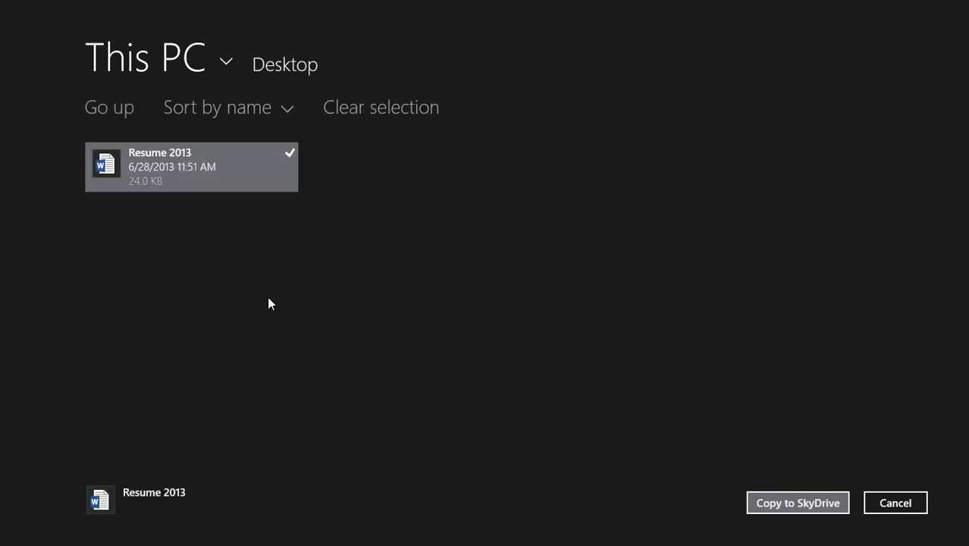
{"action": "mouse_move", "coordinate": [693, 290]}
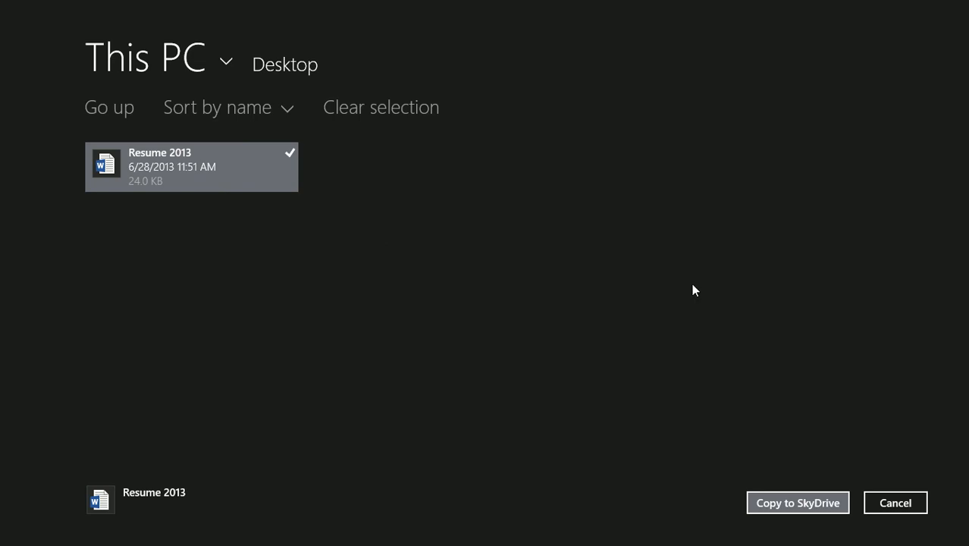
Copy the selected Resume 2013 from the desktop into SkyDrive Documents.
{"action": "left_click", "coordinate": [796, 503]}
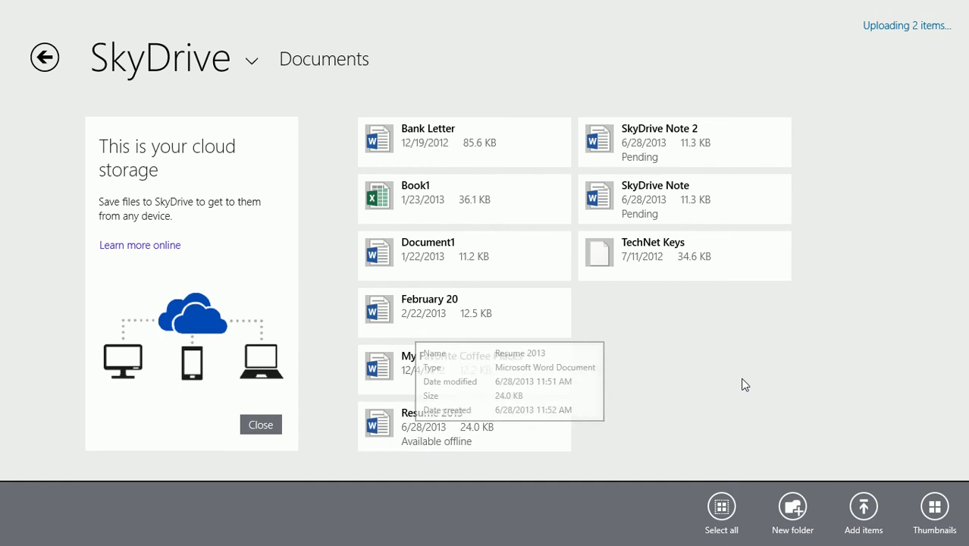
{"action": "mouse_move", "coordinate": [731, 361]}
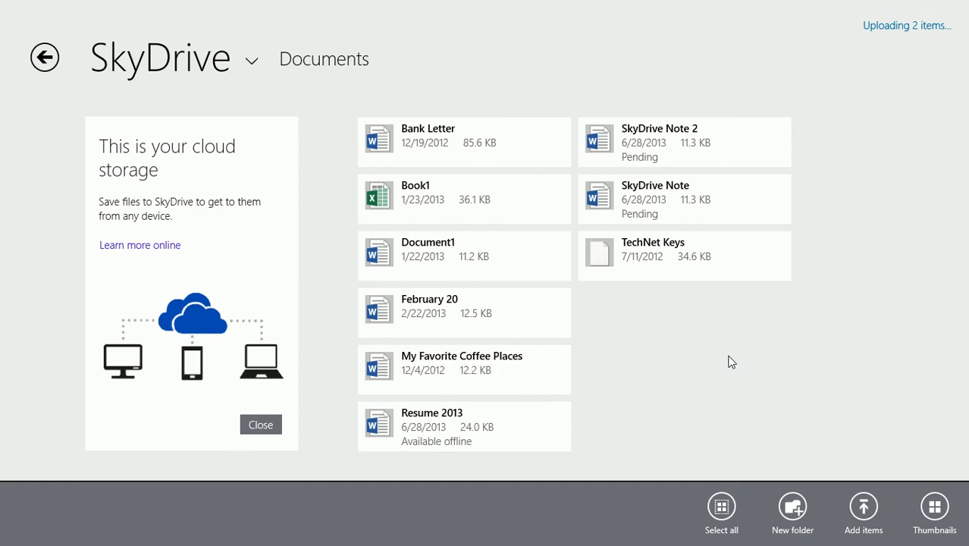